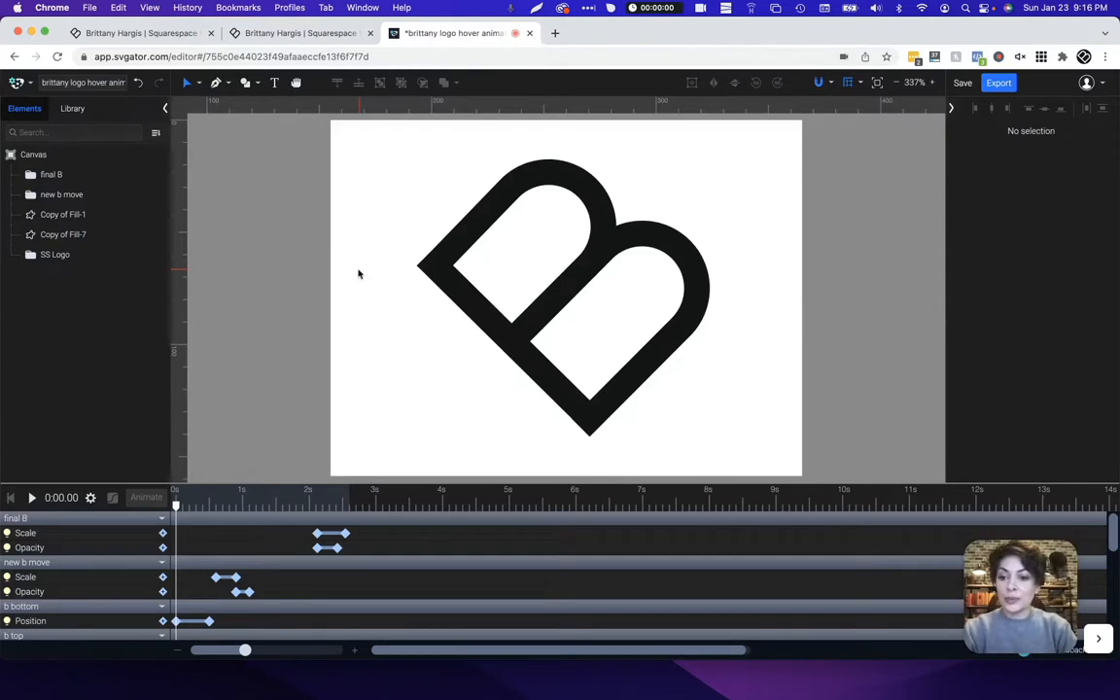
mouse_move(323, 290)
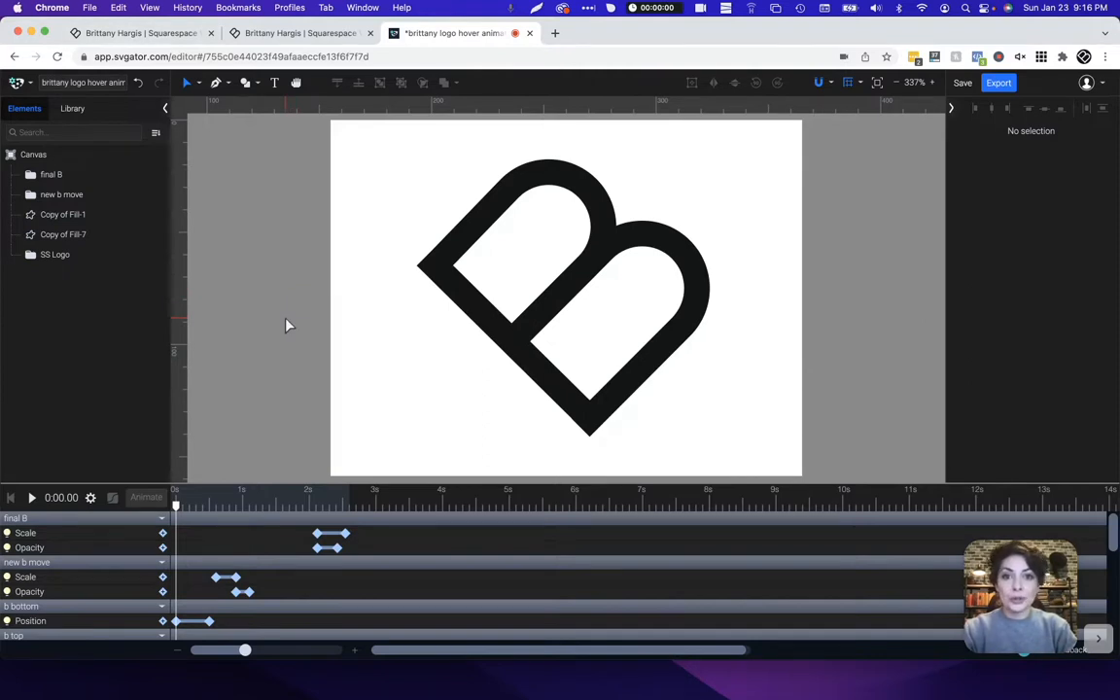
mouse_move(463, 280)
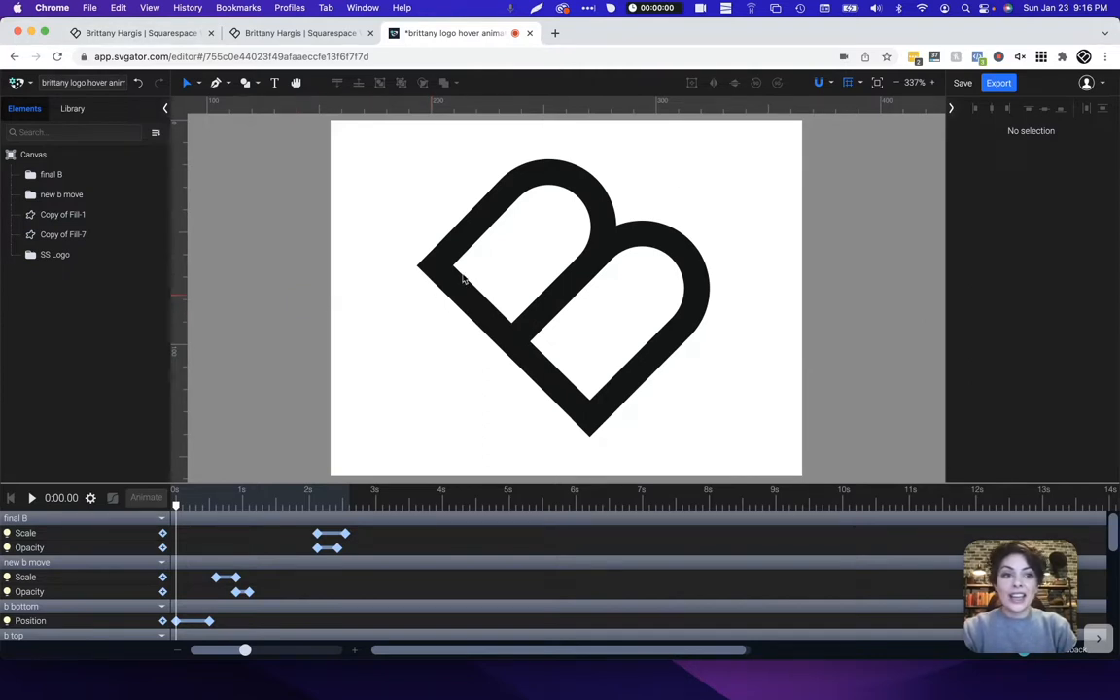
Step: Export the B logo with SVG format set to Static and download the file
click(1000, 82)
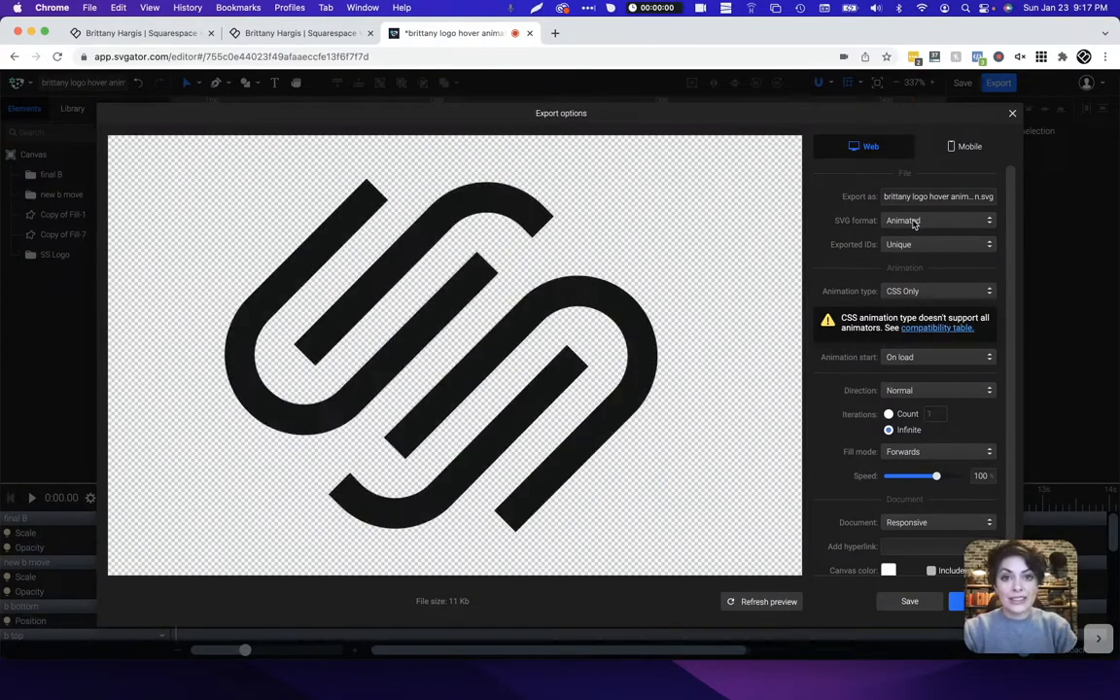
click(937, 245)
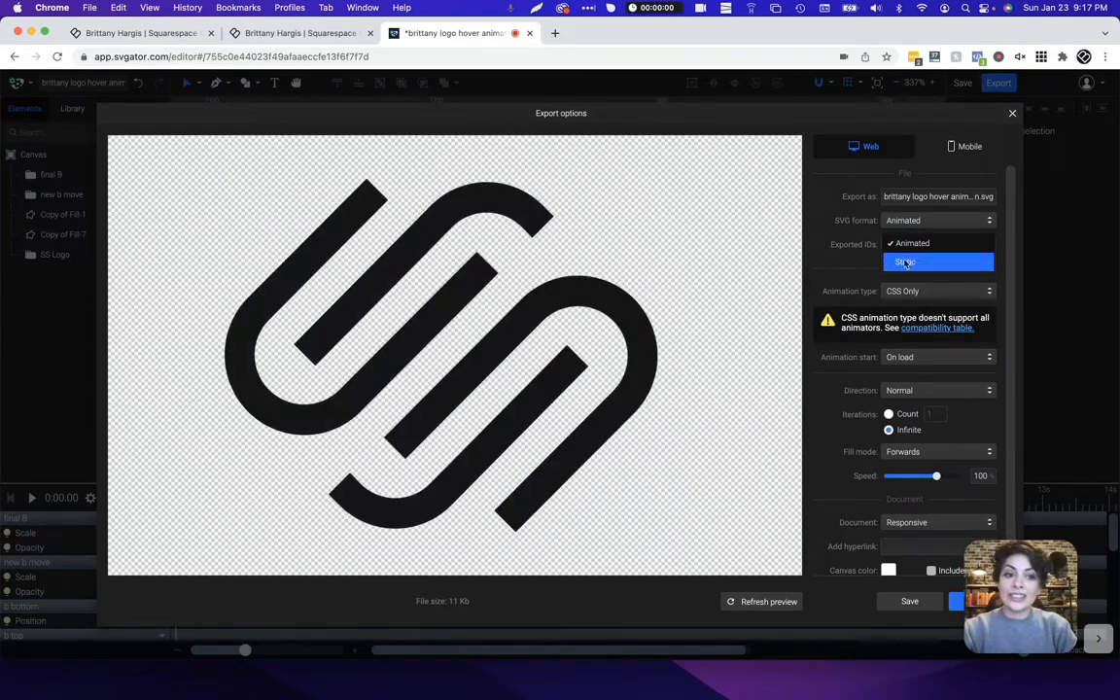
click(937, 220)
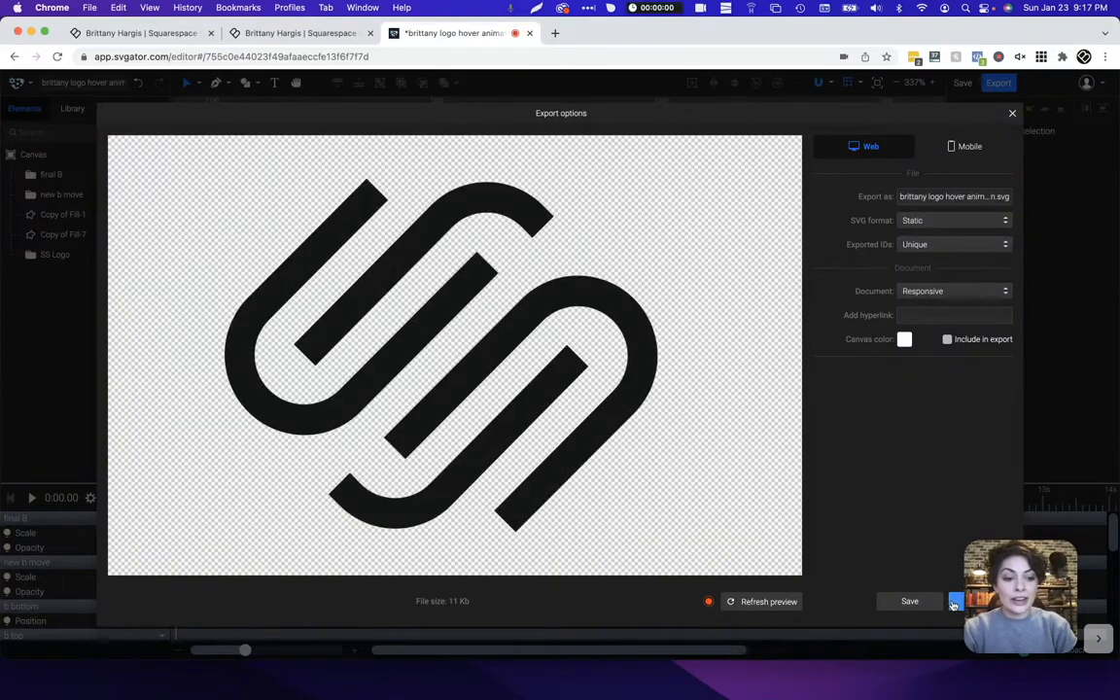
click(1011, 113)
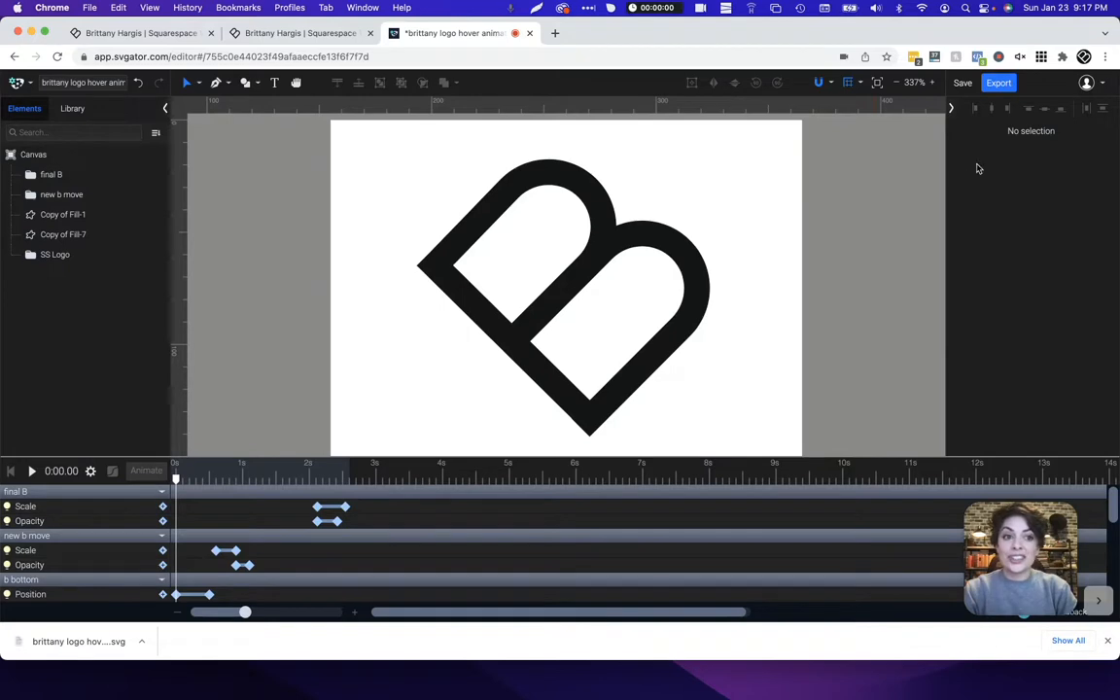
Step: Re-export the B logo with SVG format set to Animated and download it
click(999, 82)
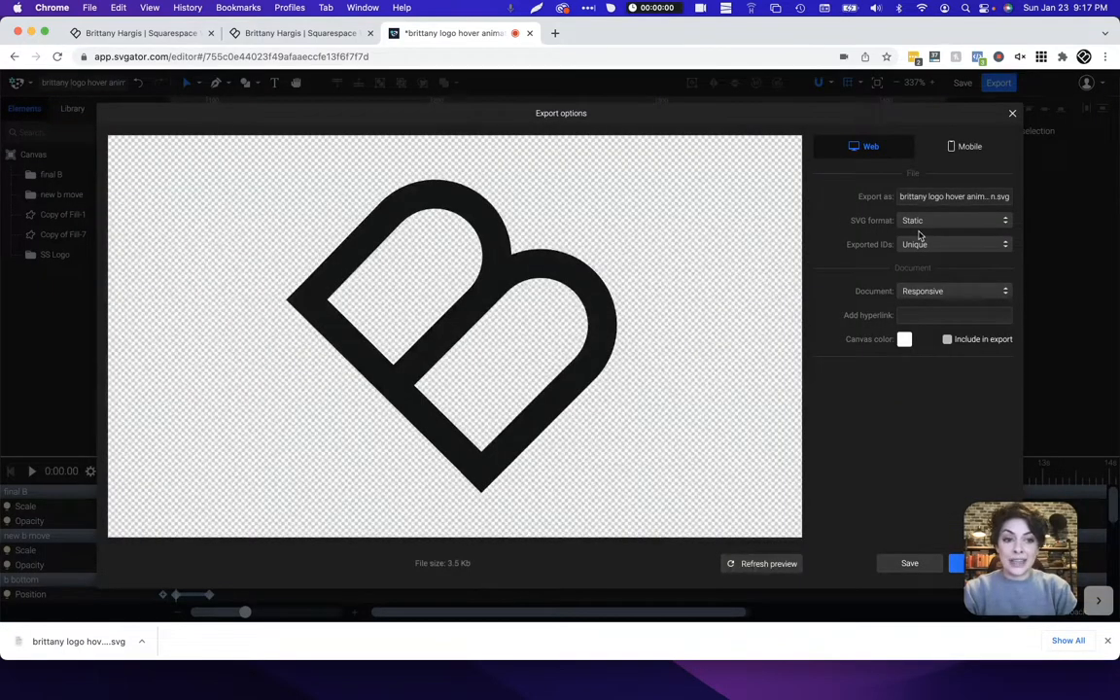
click(953, 220)
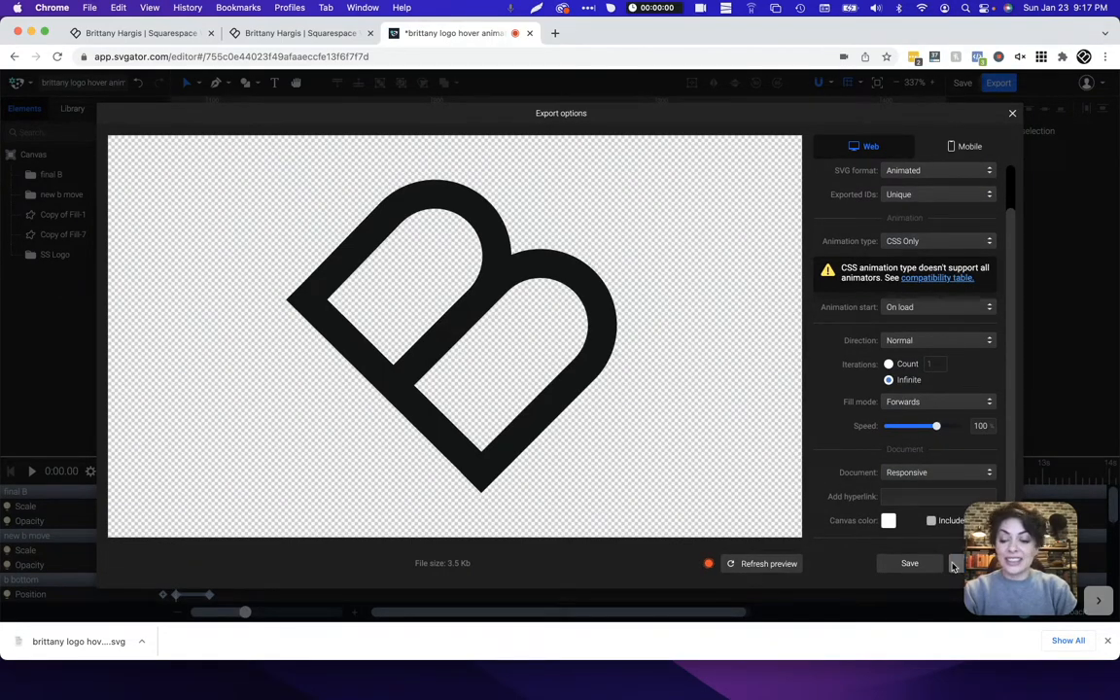
click(1011, 112)
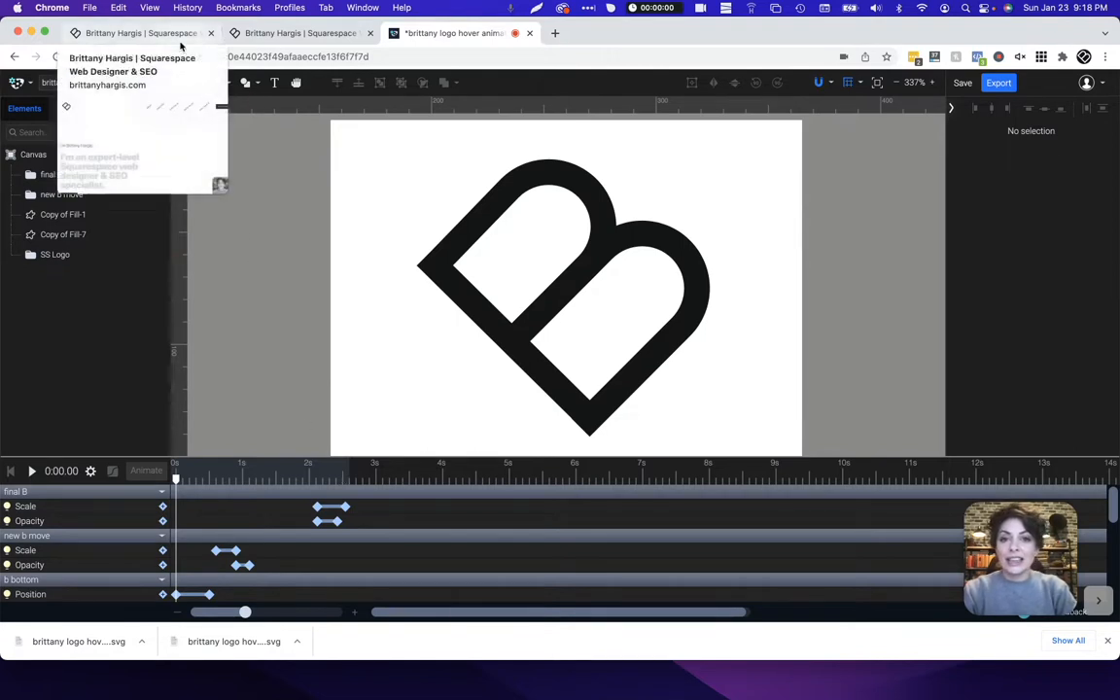
mouse_move(315, 230)
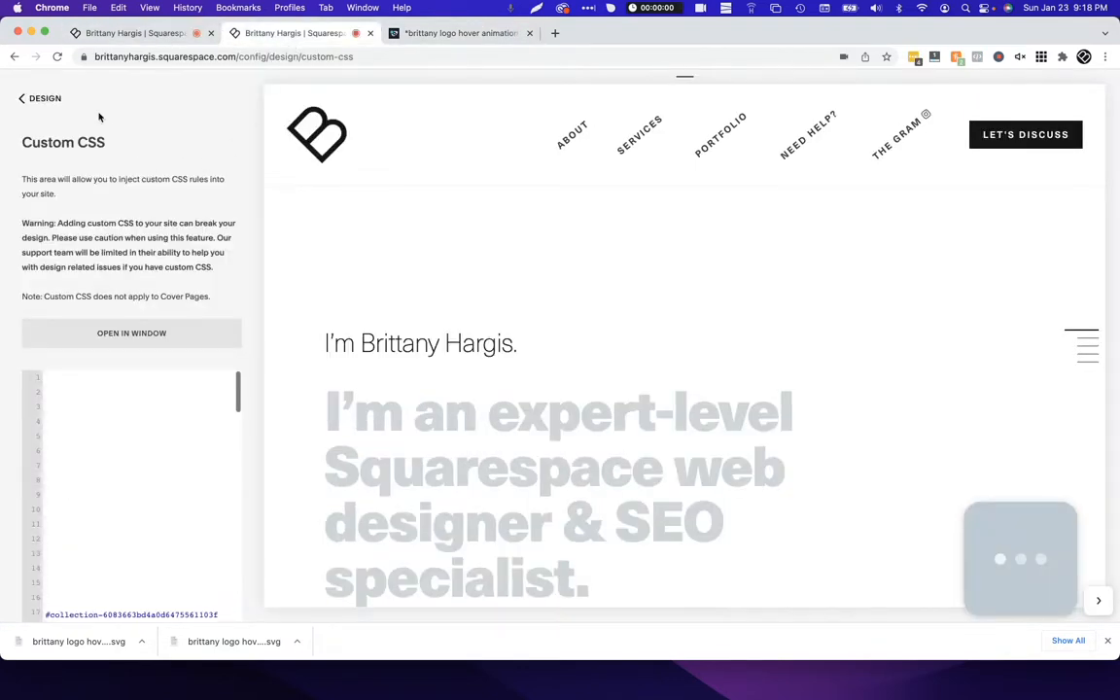
Step: From the Pages panel, add a new unlinked Link page so the Link Editor appears
click(22, 97)
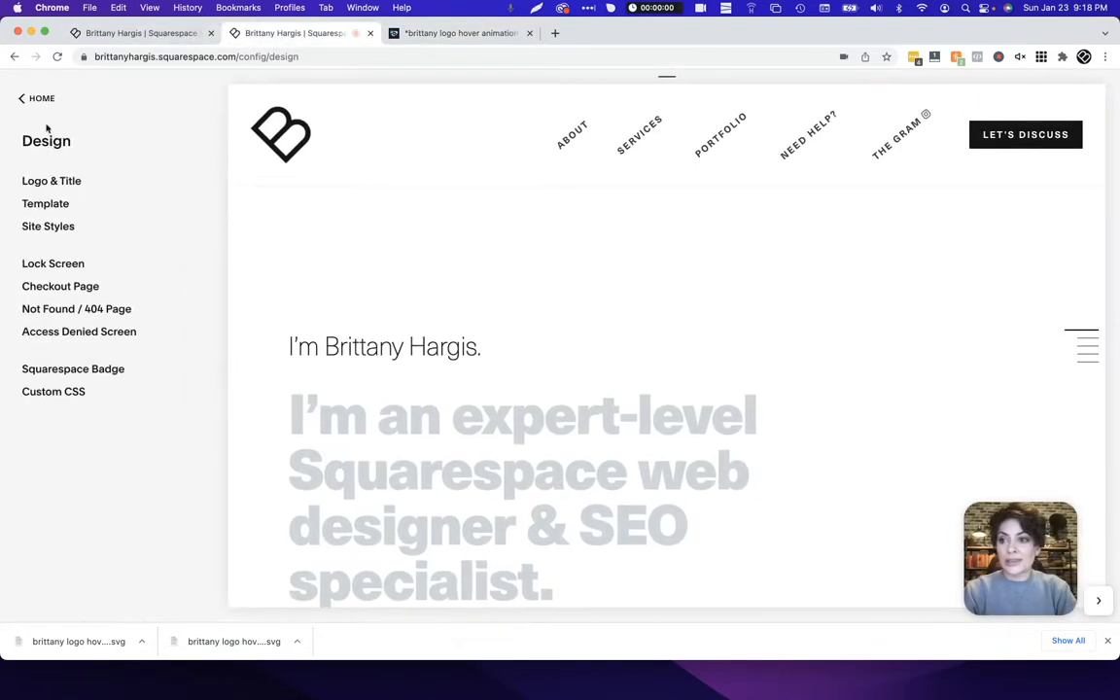
click(22, 97)
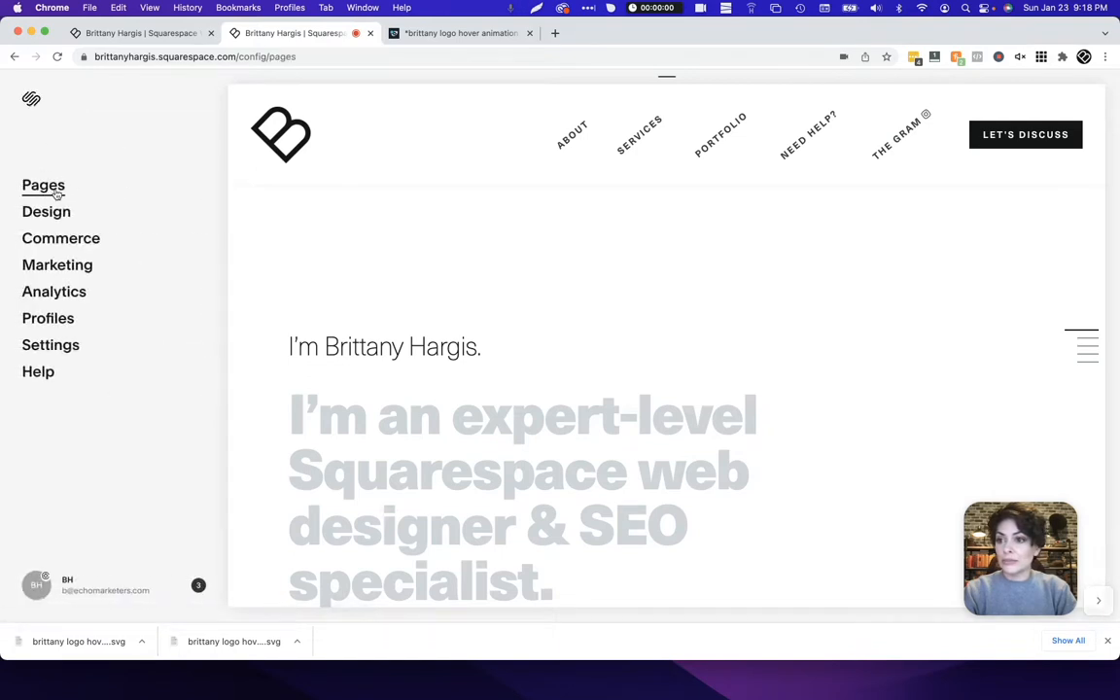
click(43, 186)
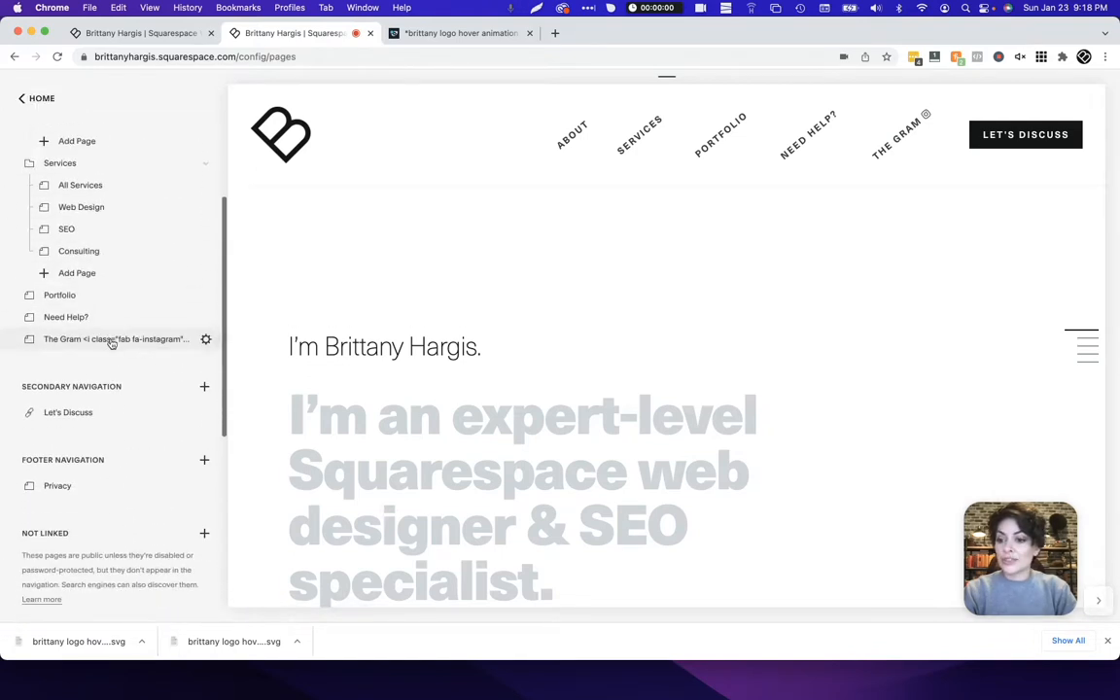
scroll(down, 3)
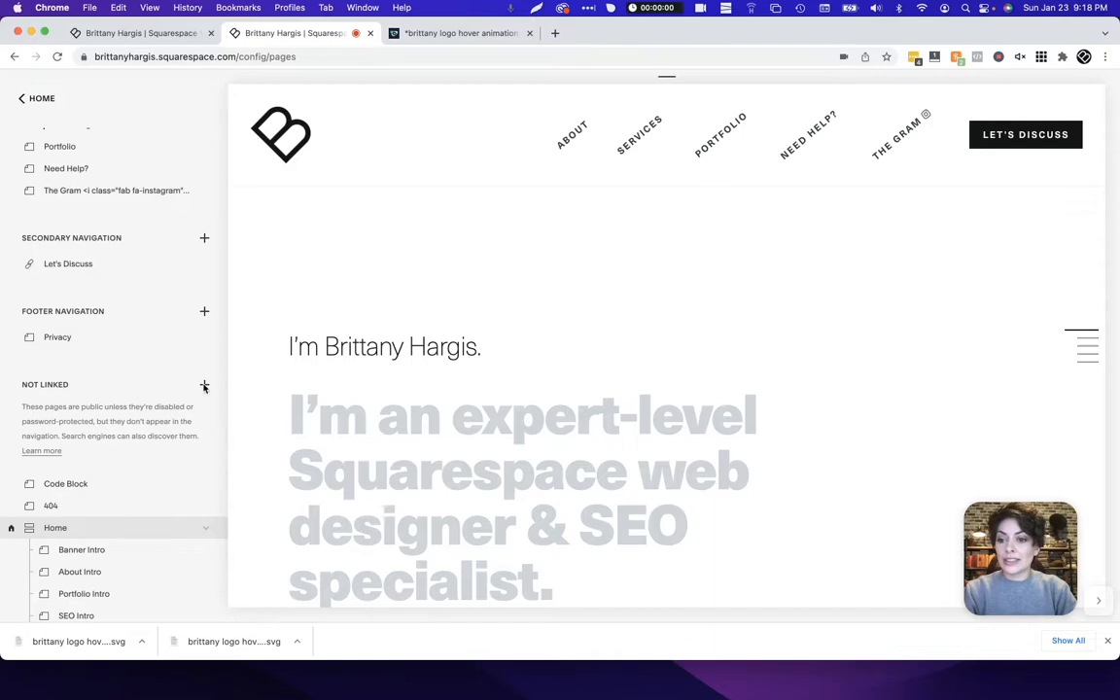
click(204, 385)
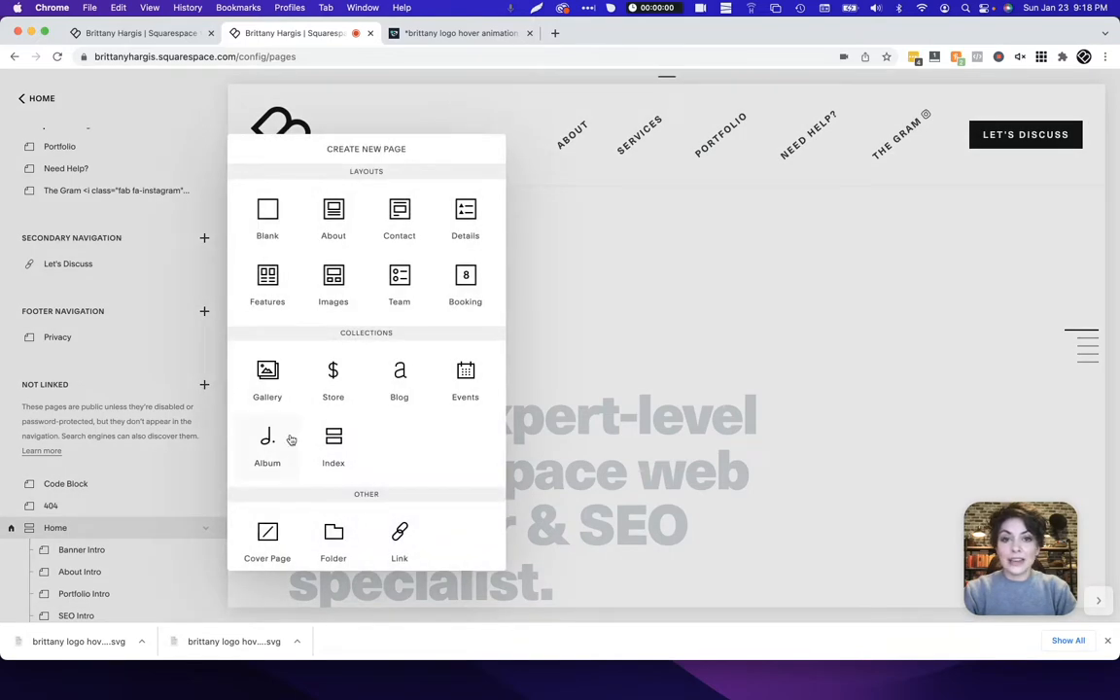
click(398, 541)
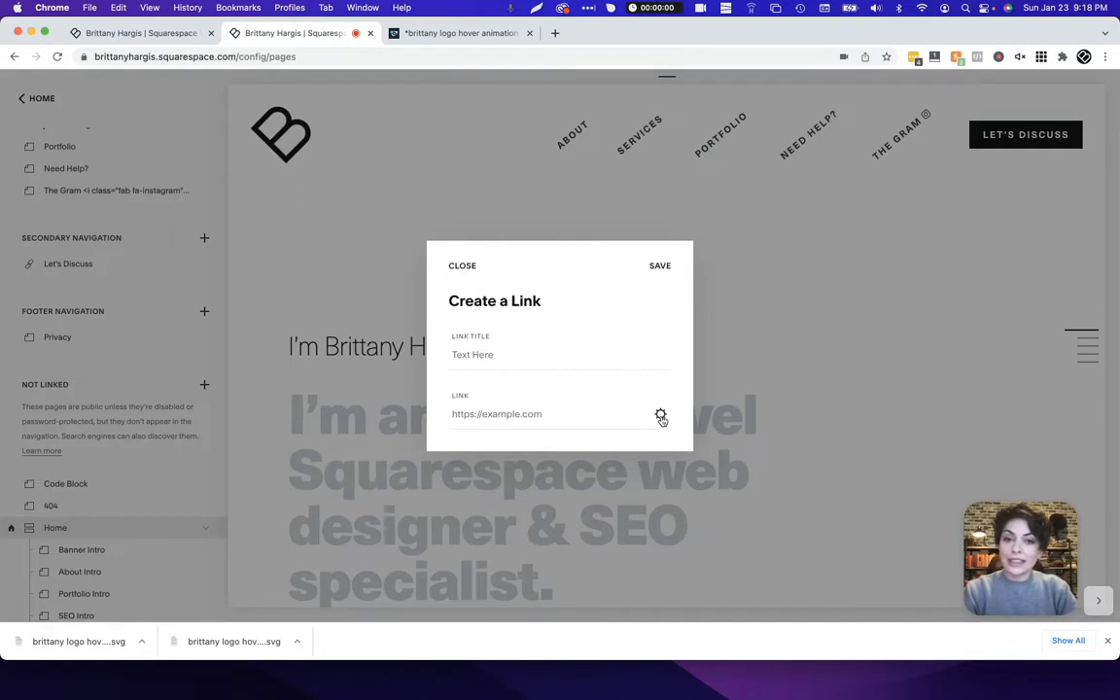
mouse_move(661, 416)
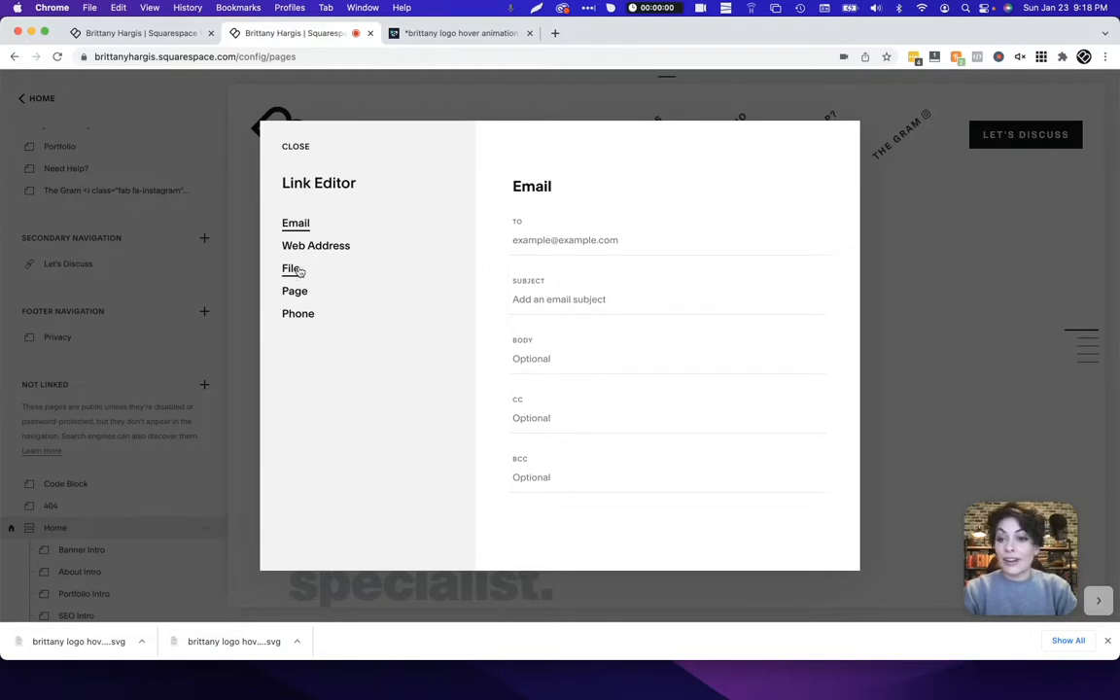
Step: Upload brittany logo hover animation.svg from Downloads as the link's file
click(292, 268)
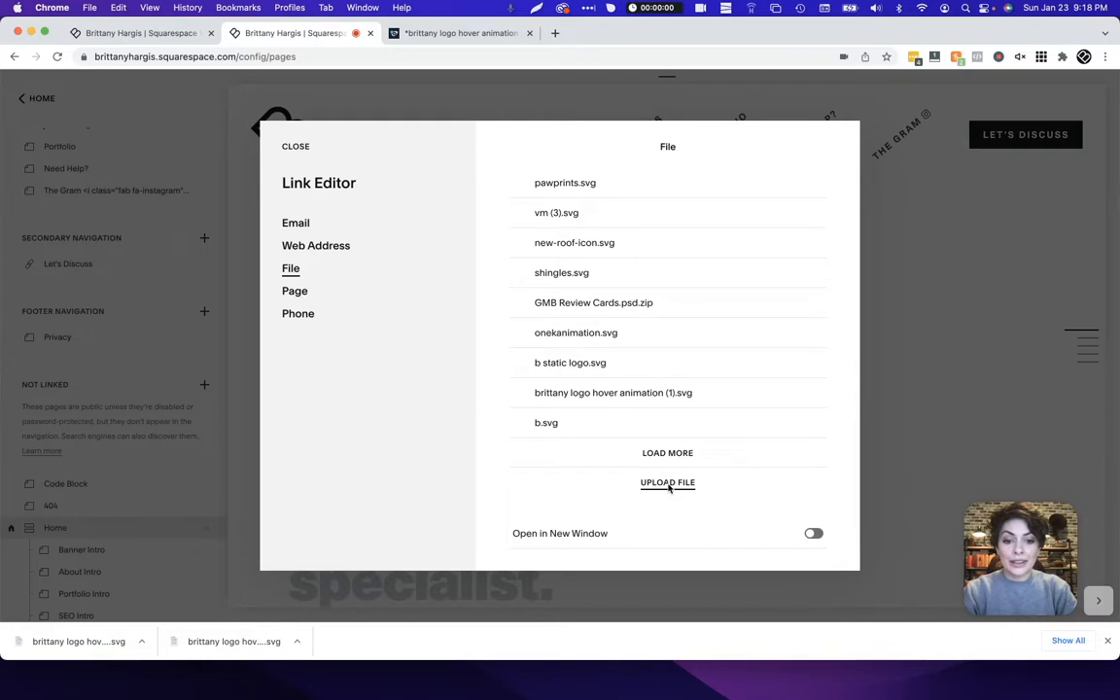
click(667, 482)
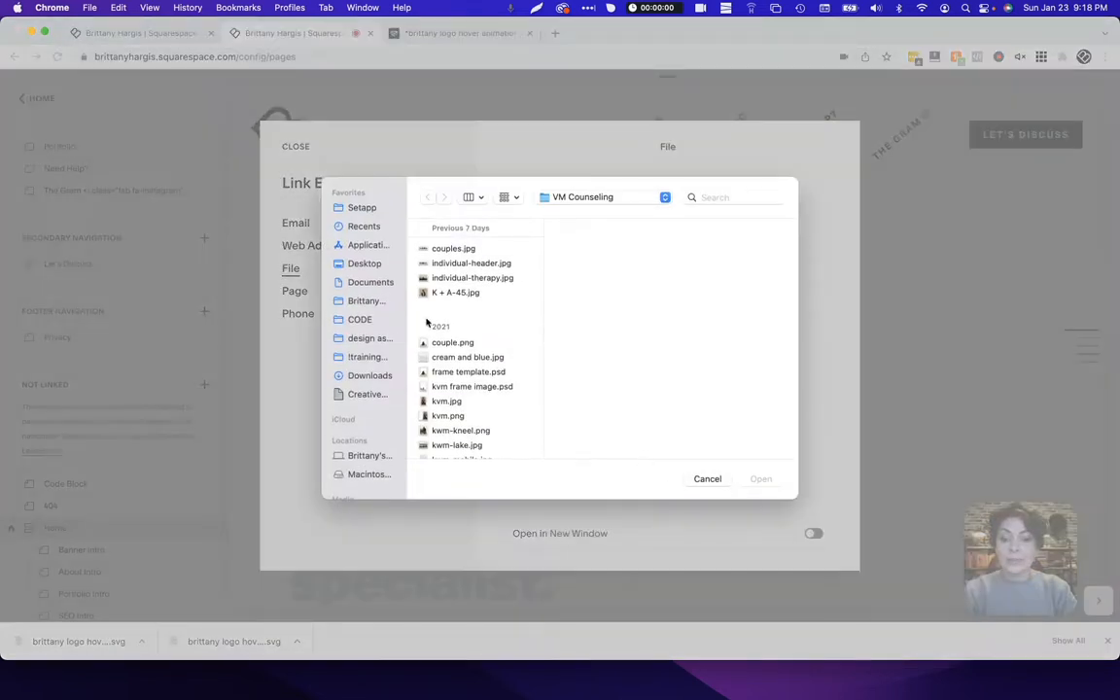
click(370, 375)
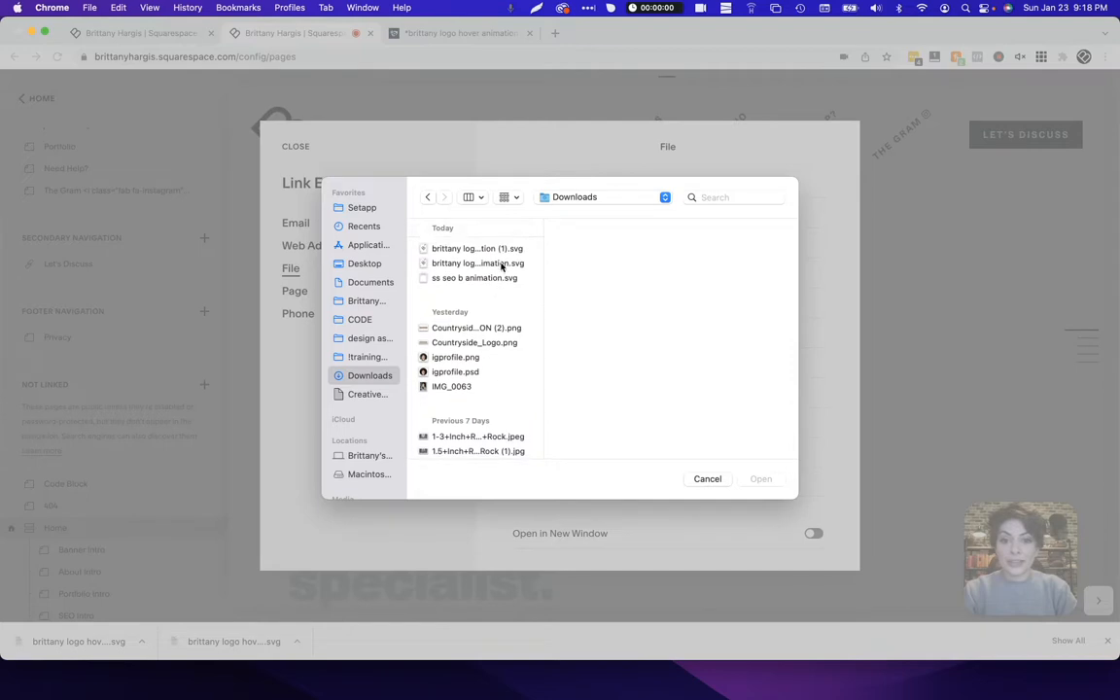
click(478, 263)
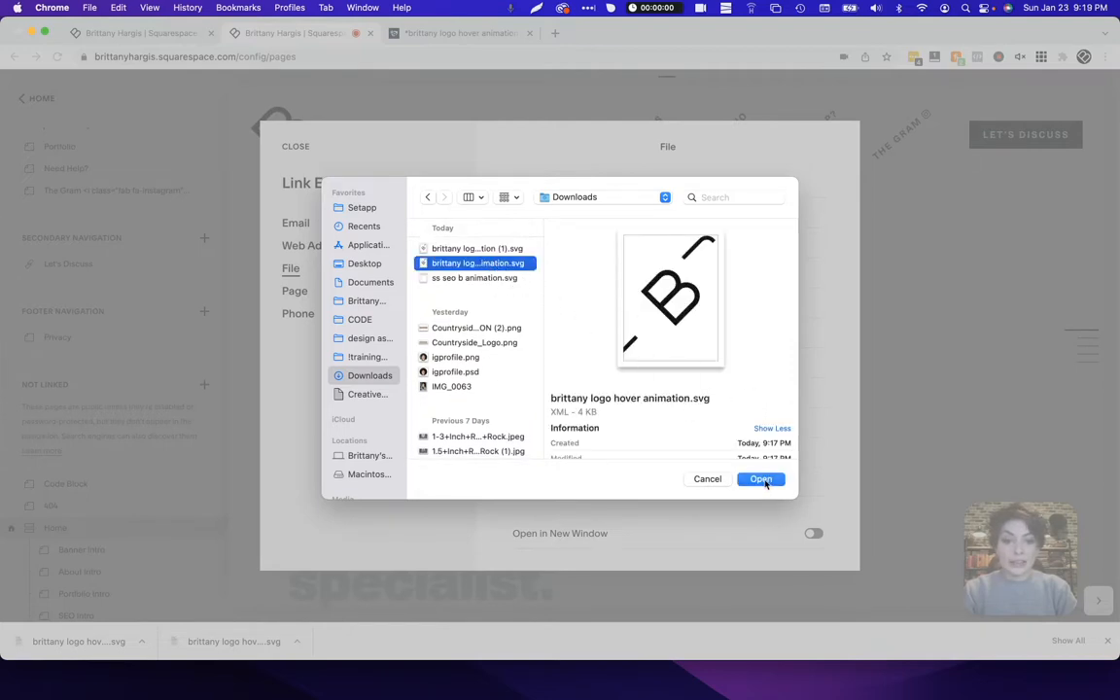
click(760, 479)
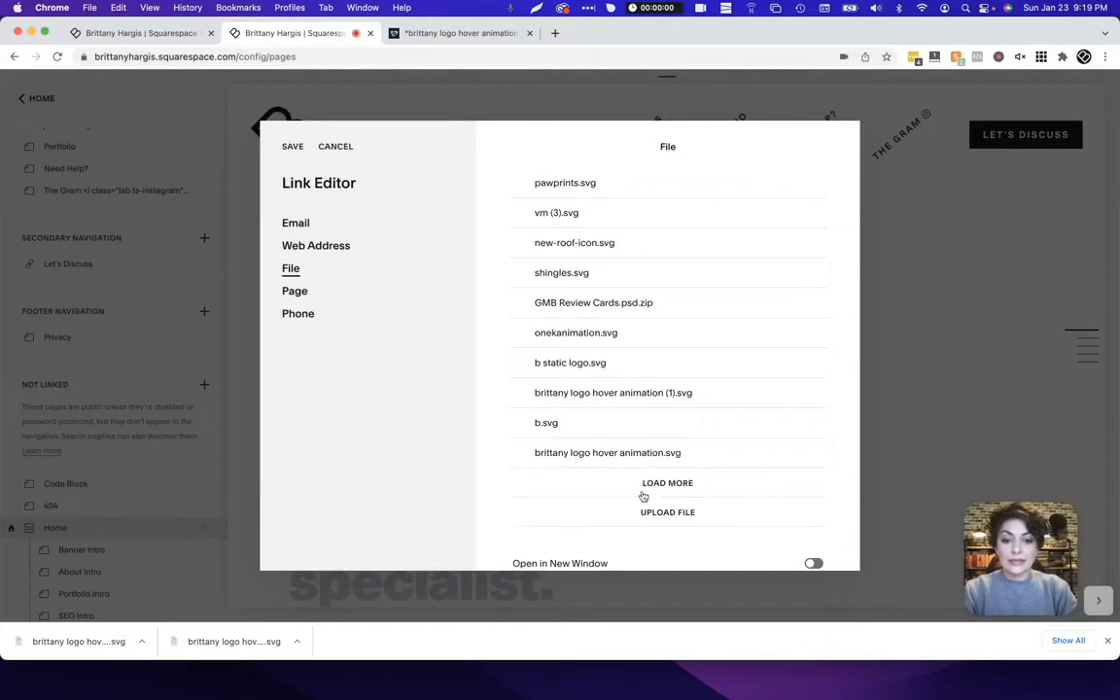
Step: Save the link to the uploaded SVG and select its URL /s/brittany-logo-hover-animation.svg
click(606, 451)
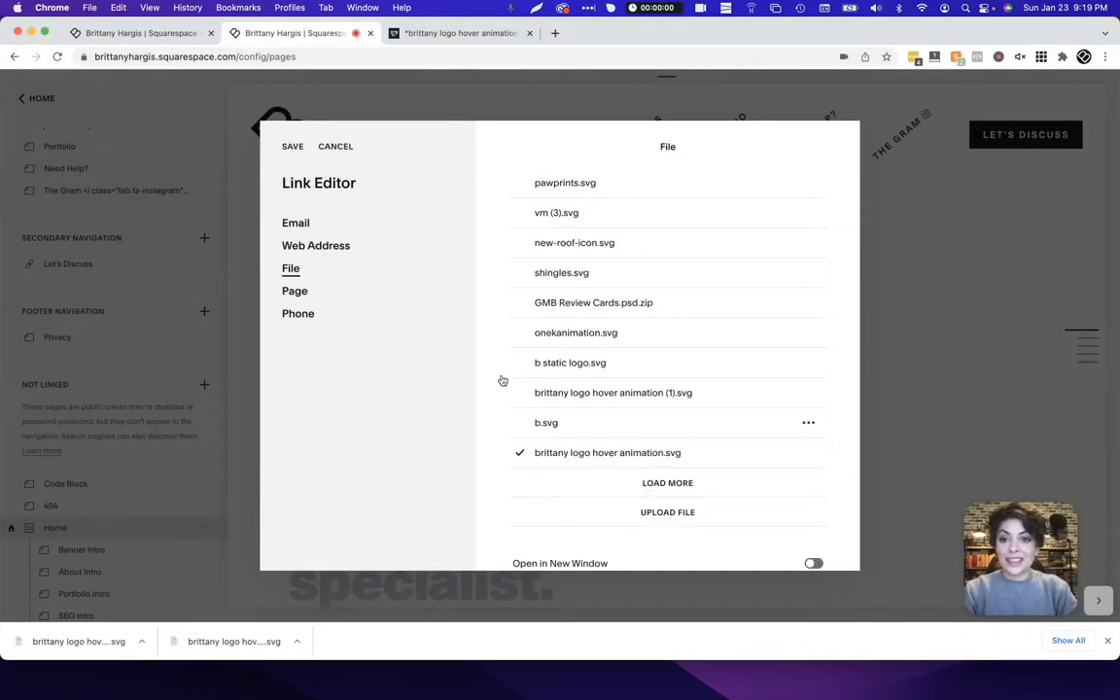
click(607, 451)
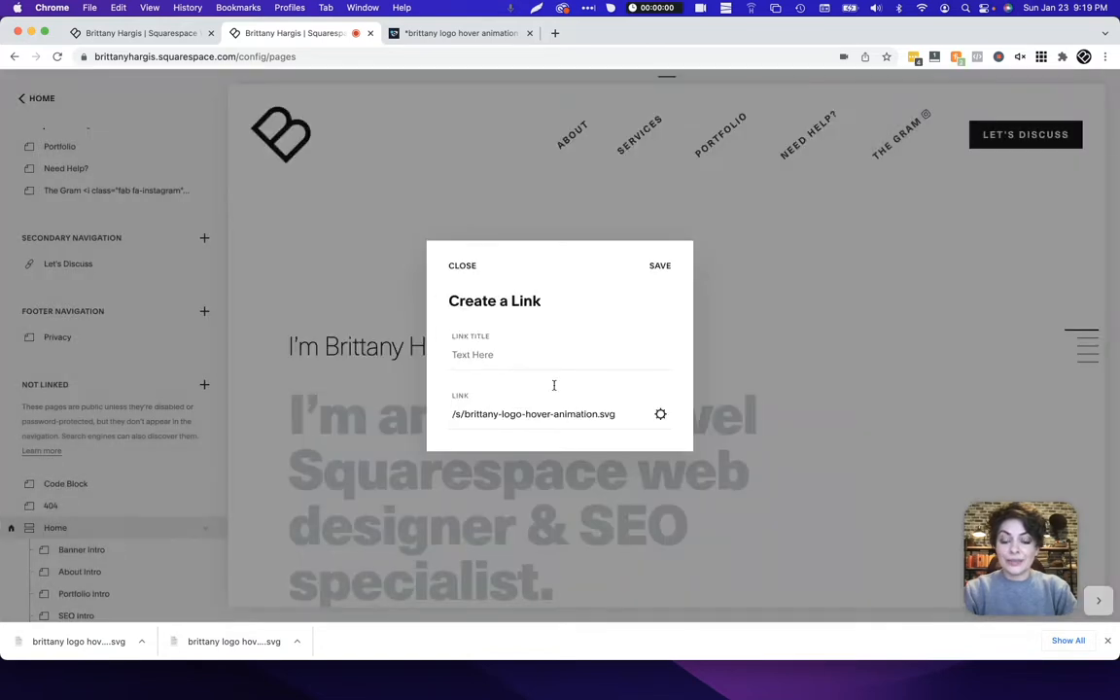
triple_click(532, 414)
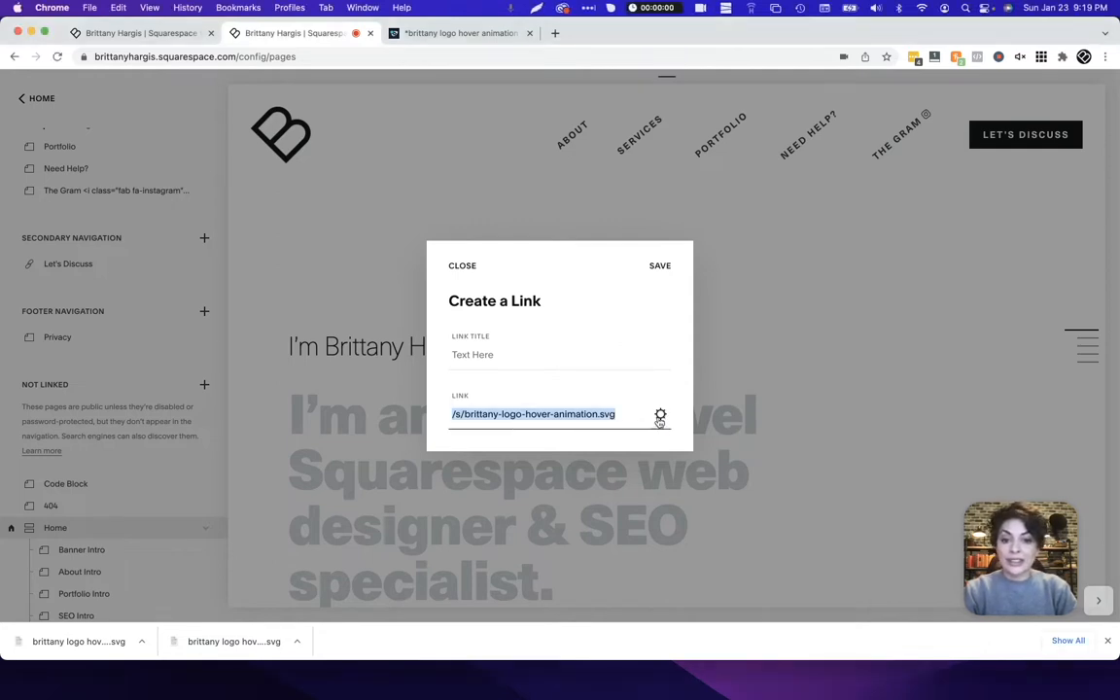
click(661, 414)
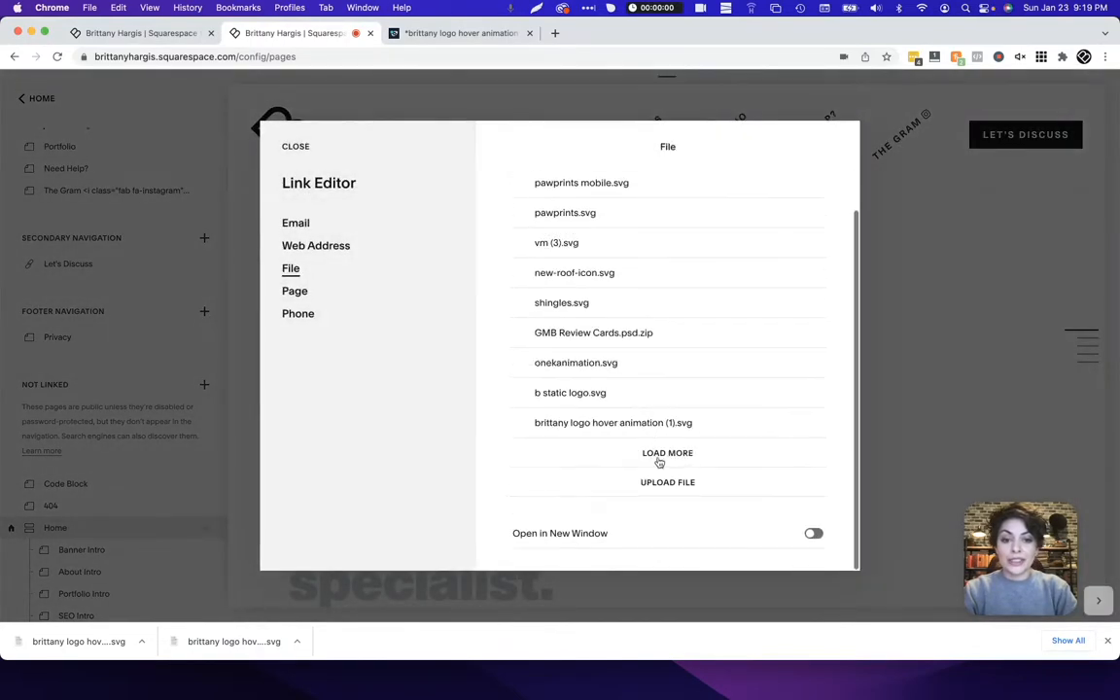
Step: Upload the second logo SVG, yielding /s/brittany-logo-hover-animation-1-zmt3.svg, and close the dialog
click(668, 482)
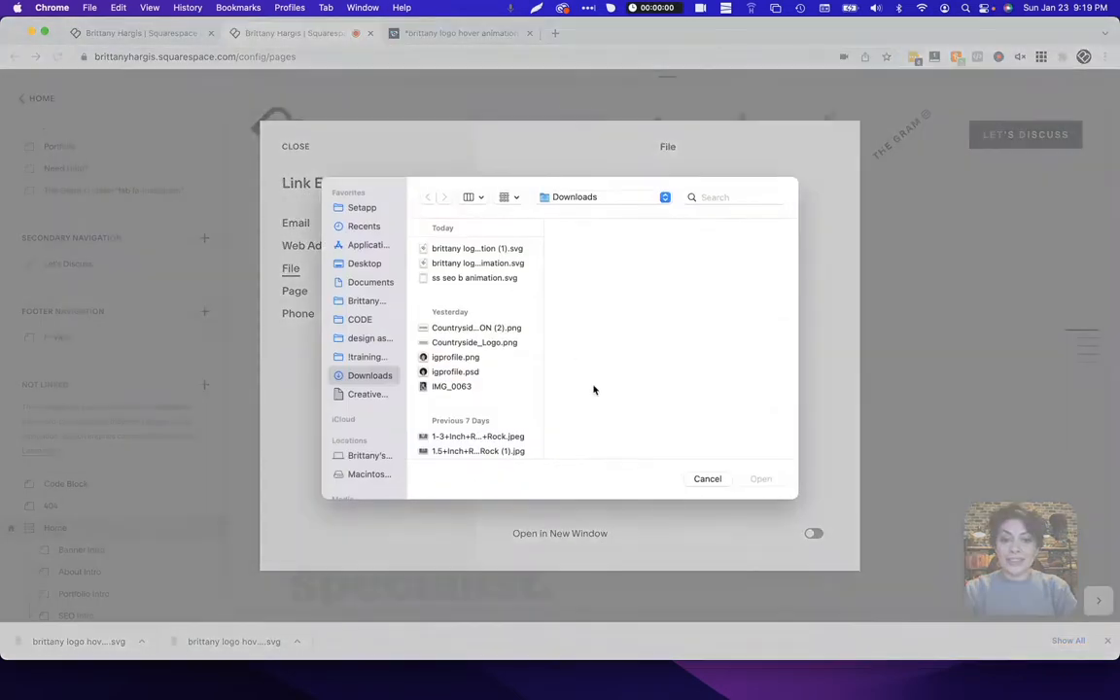
click(476, 249)
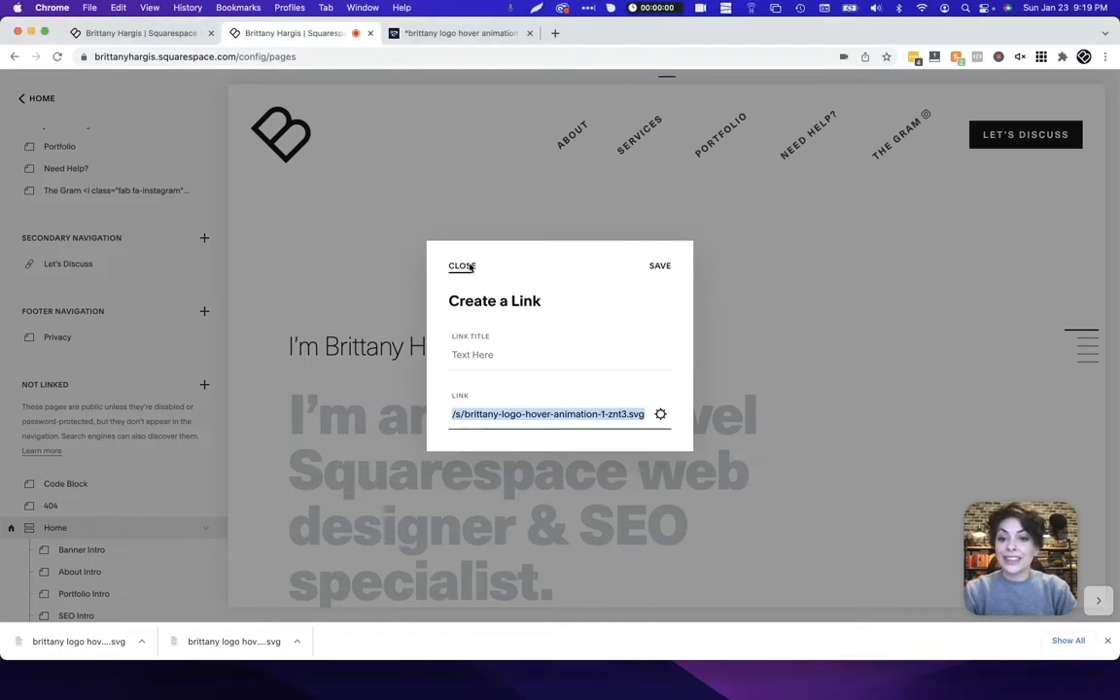
click(463, 265)
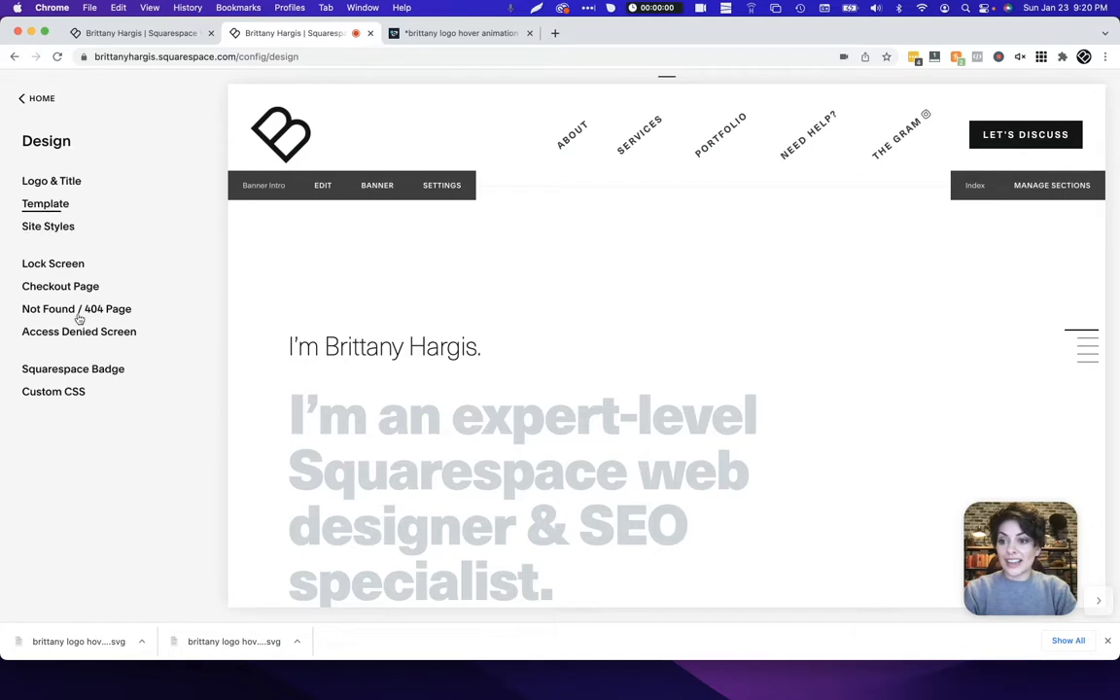
Step: Bring up the Custom CSS editor from the Design menu
click(54, 391)
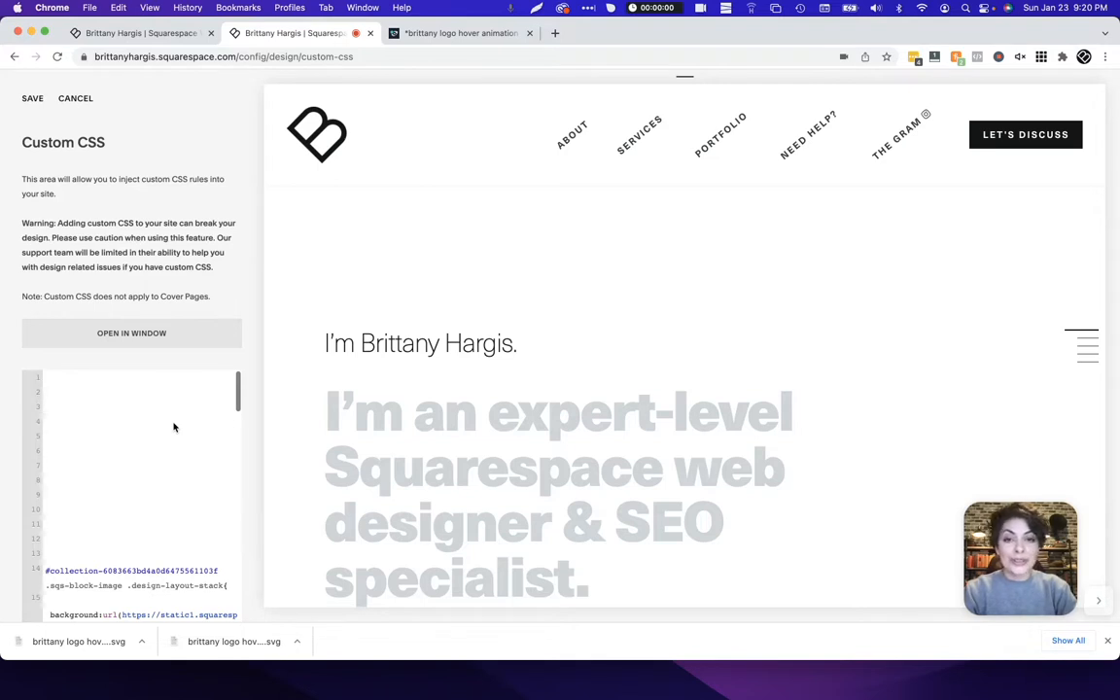
mouse_move(317, 134)
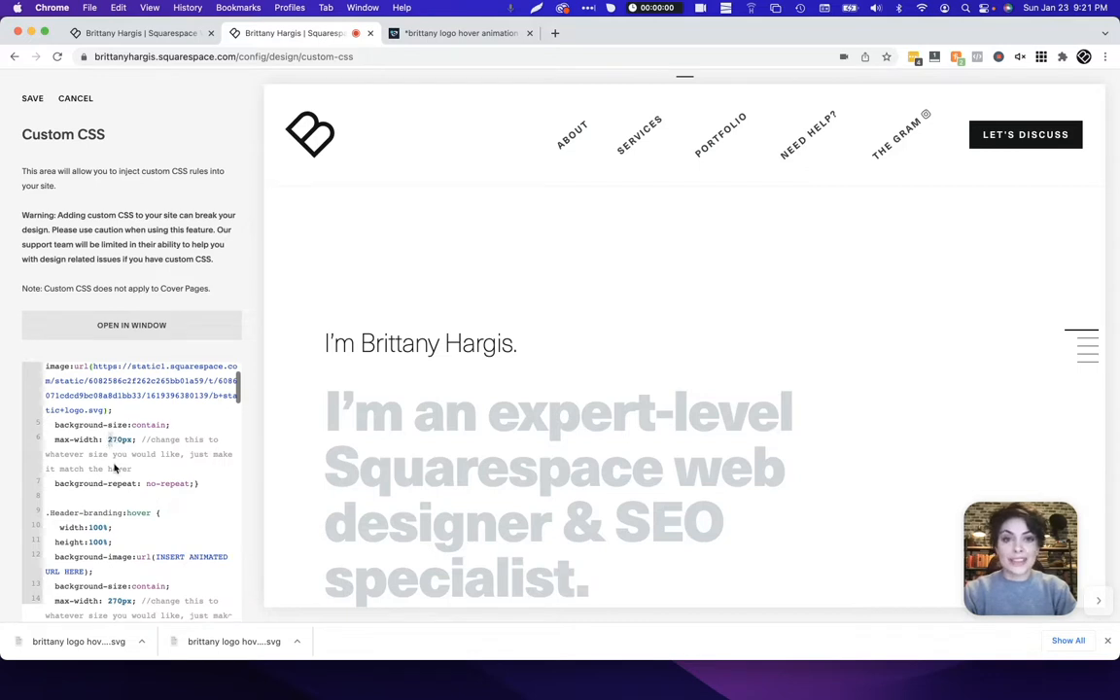
scroll(down, 3)
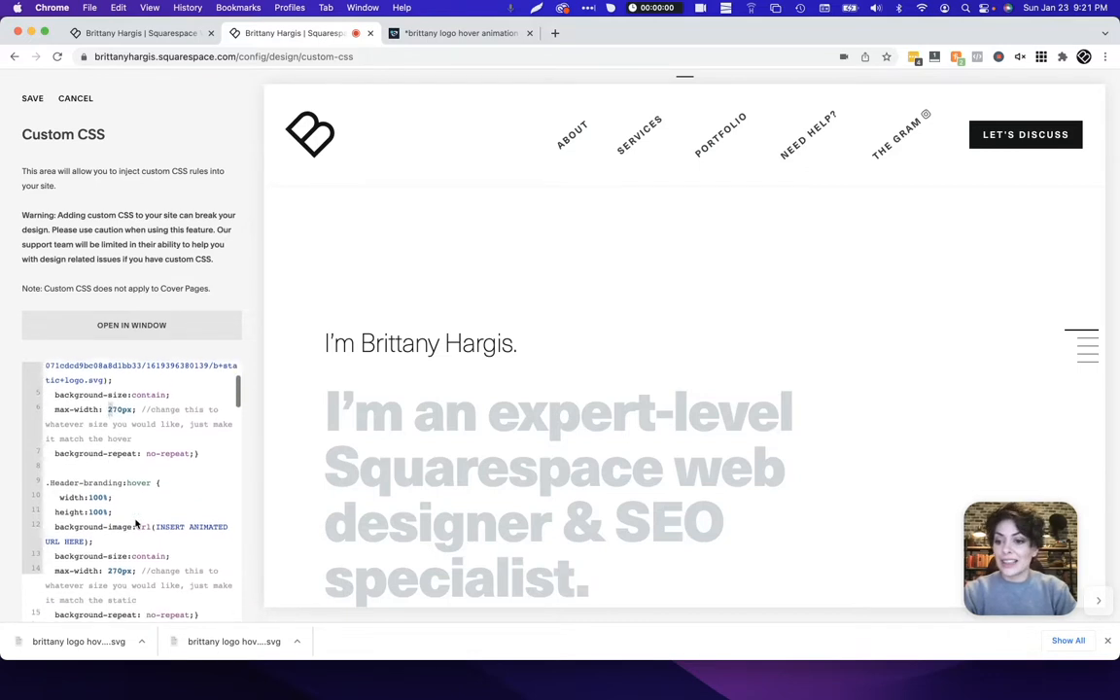